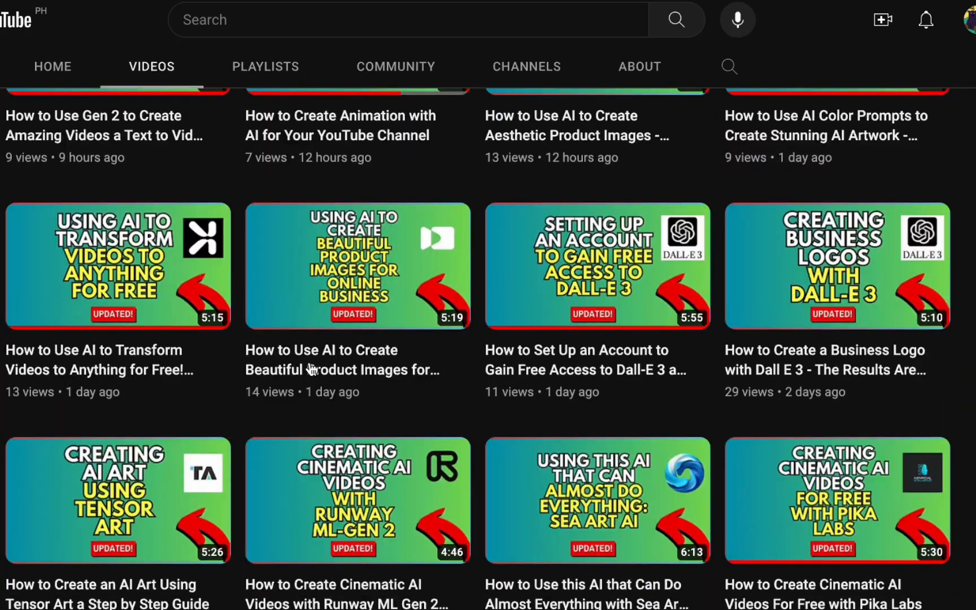
# Review Sara's example prompt, then enter David's 28-year-old blue-eyed time-traveler description and generate
pyautogui.scroll(-3)
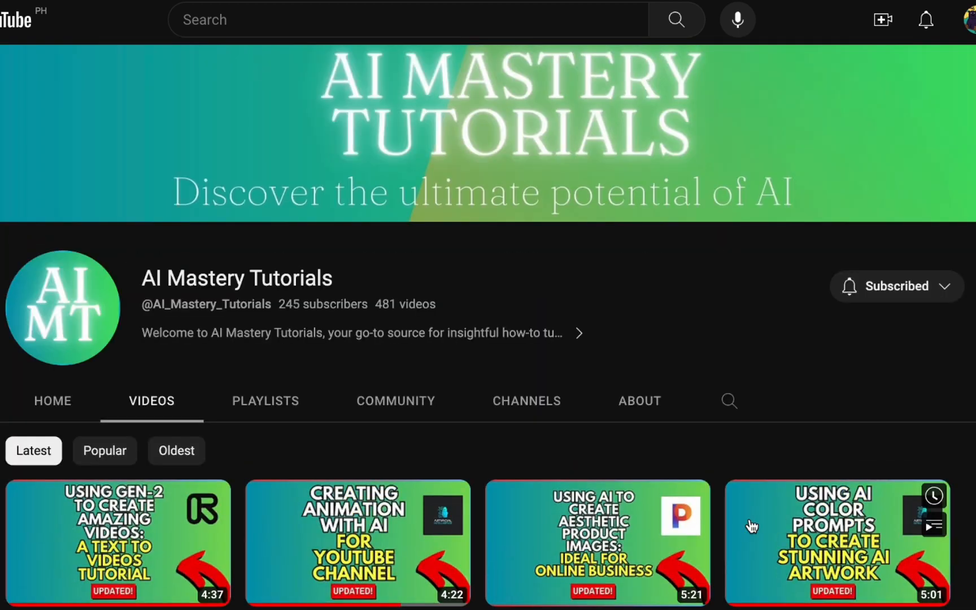
pyautogui.moveTo(890, 292)
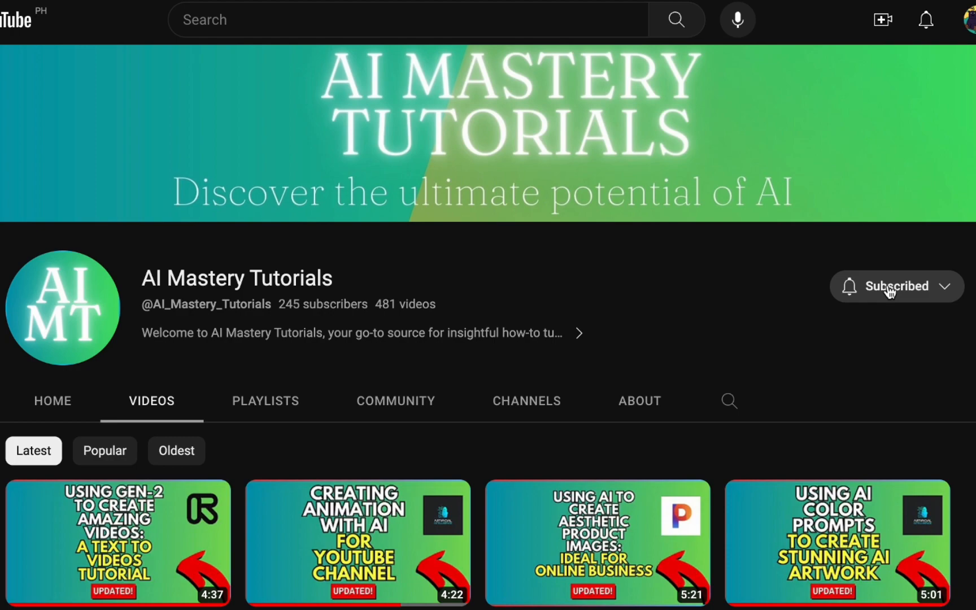
pyautogui.scroll(-3)
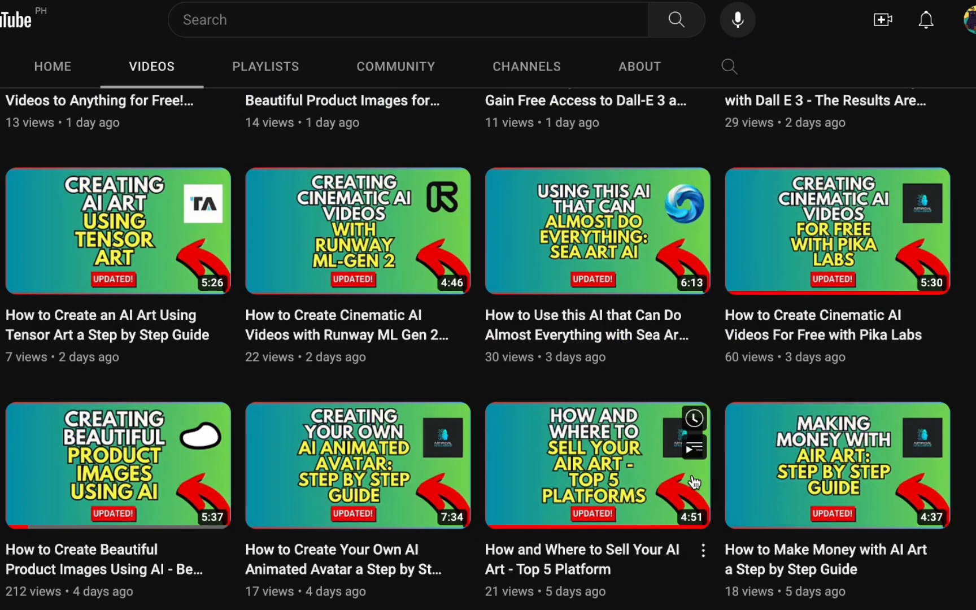
pyautogui.scroll(-3)
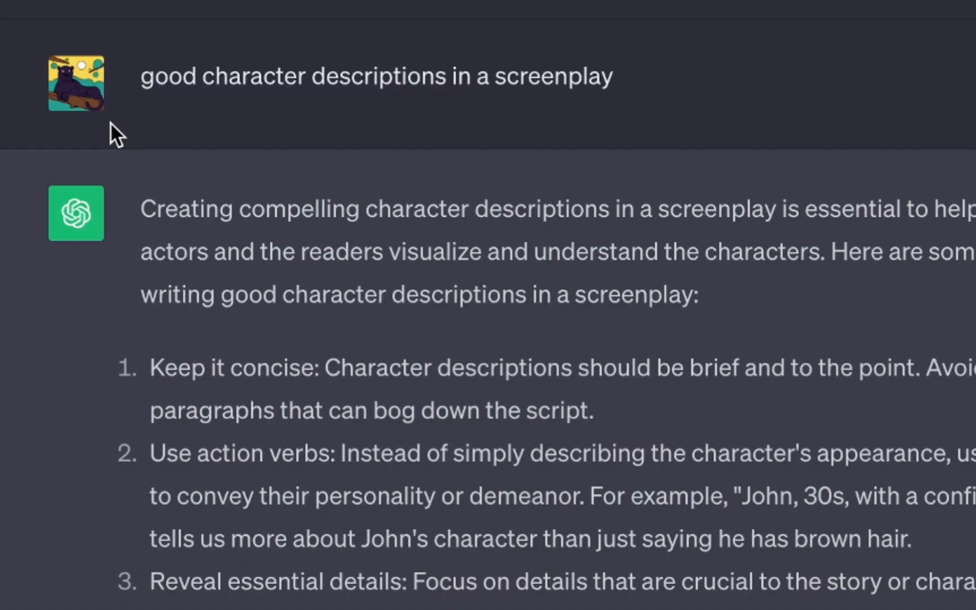
pyautogui.moveTo(543, 89)
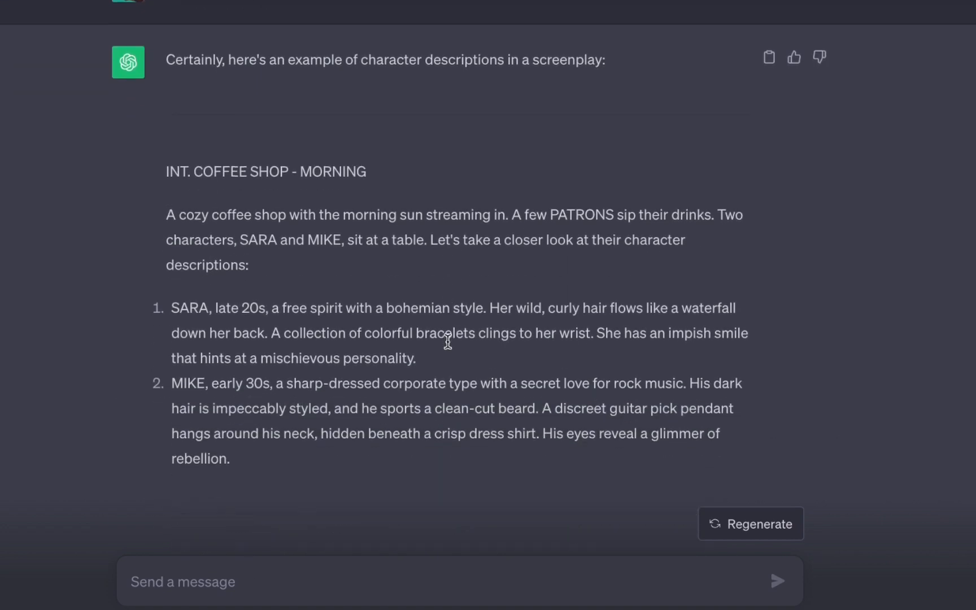
pyautogui.moveTo(403, 351)
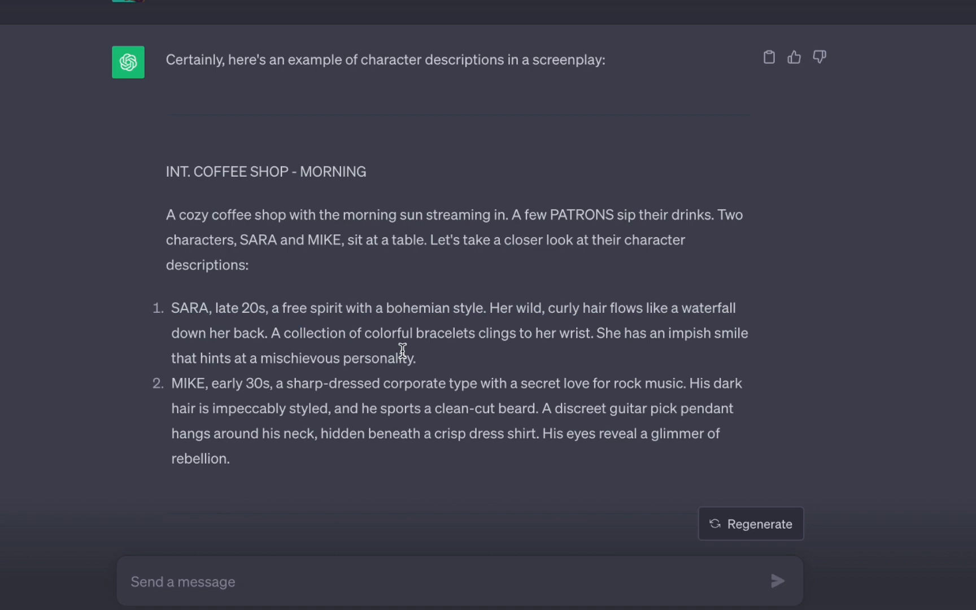
pyautogui.scroll(-3)
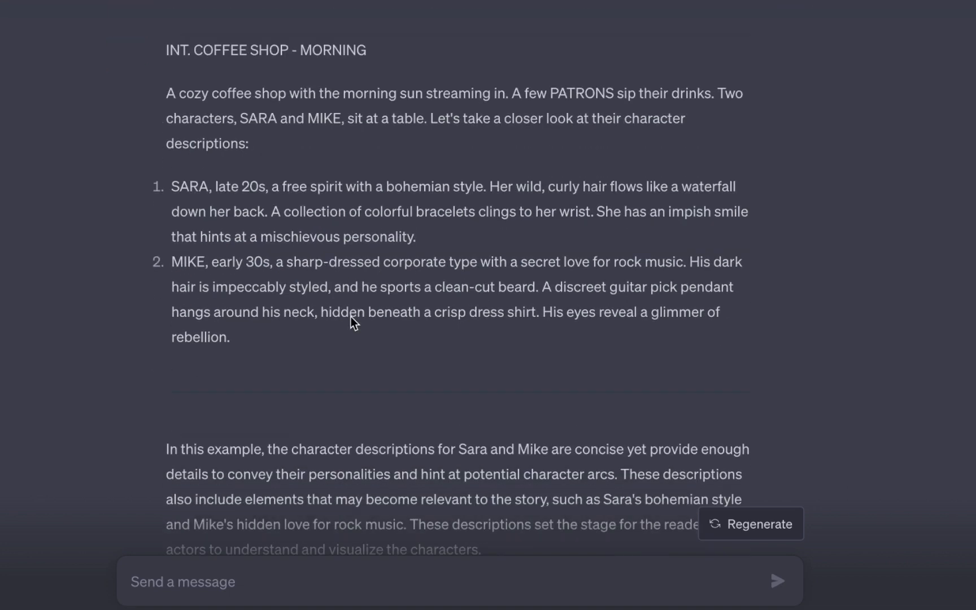
pyautogui.moveTo(491, 186); pyautogui.dragTo(737, 187)
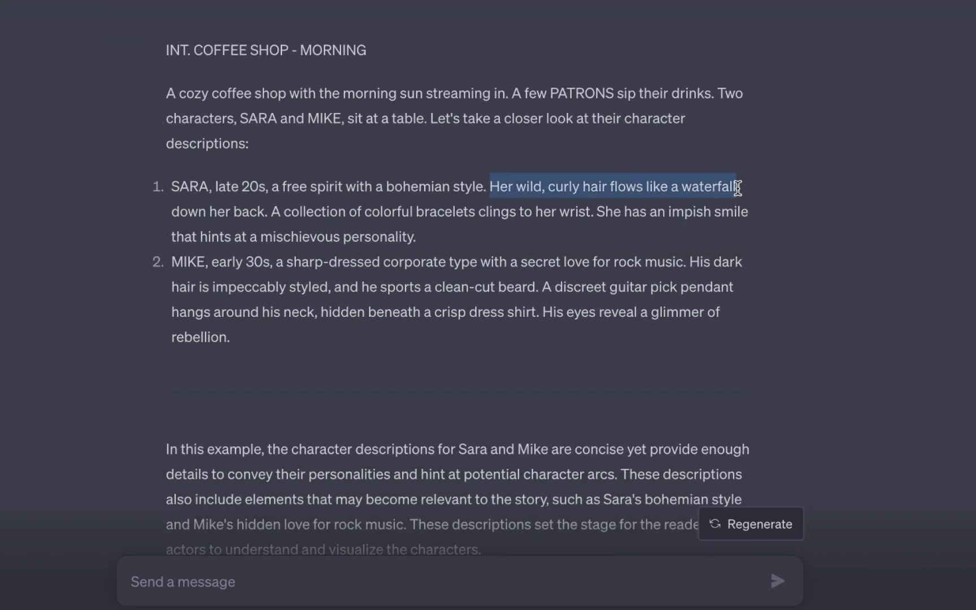
pyautogui.click(311, 278)
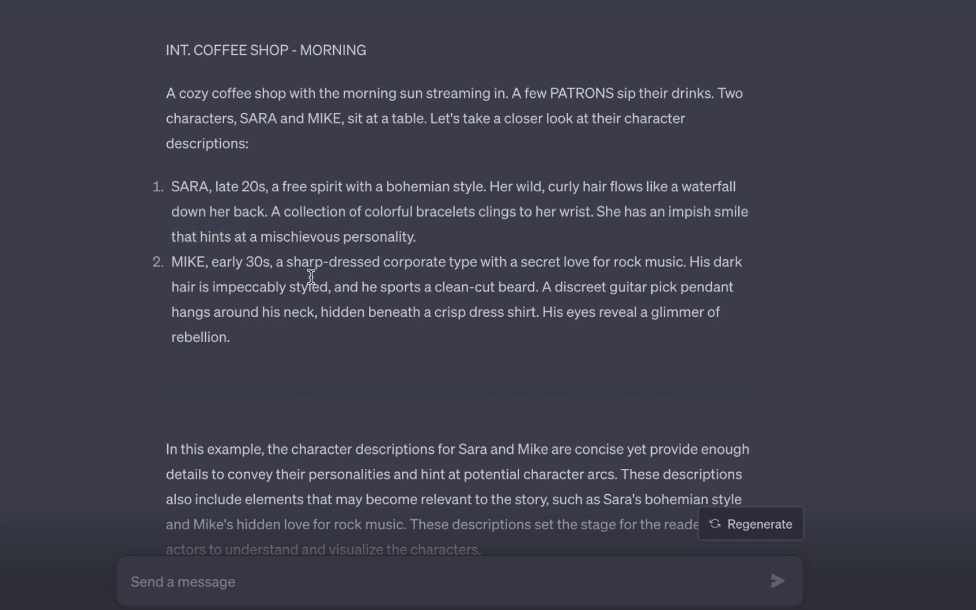
pyautogui.moveTo(343, 330)
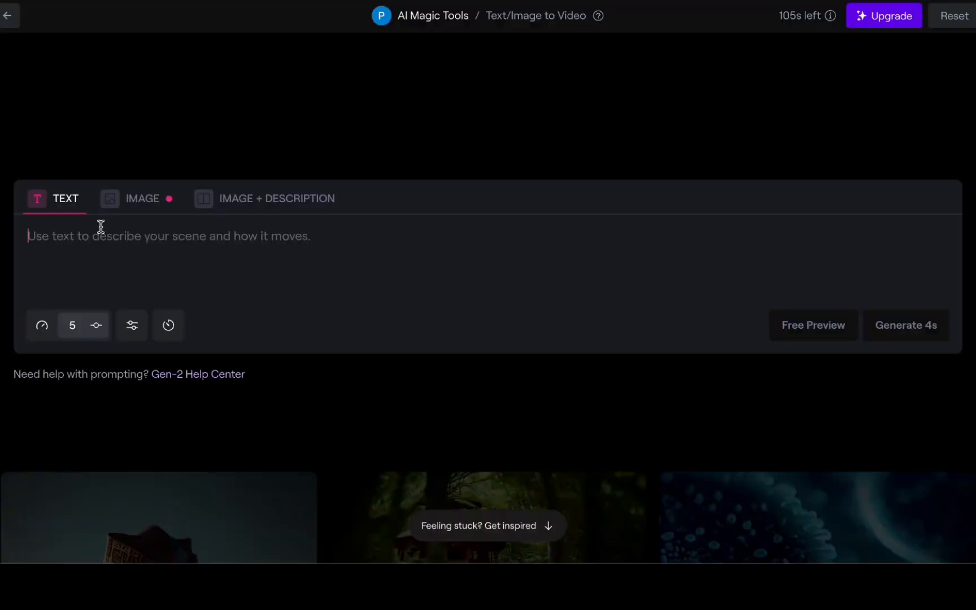
pyautogui.write('David is a male time traveler, 28 years old, with blue eyes, an average build, and an asymmetrical hairstyle')
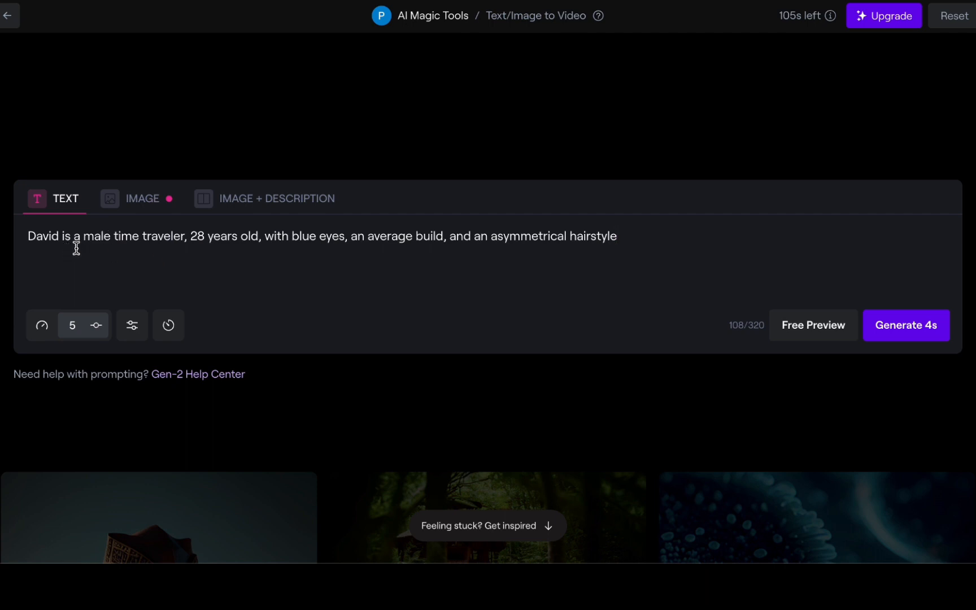
pyautogui.moveTo(563, 244)
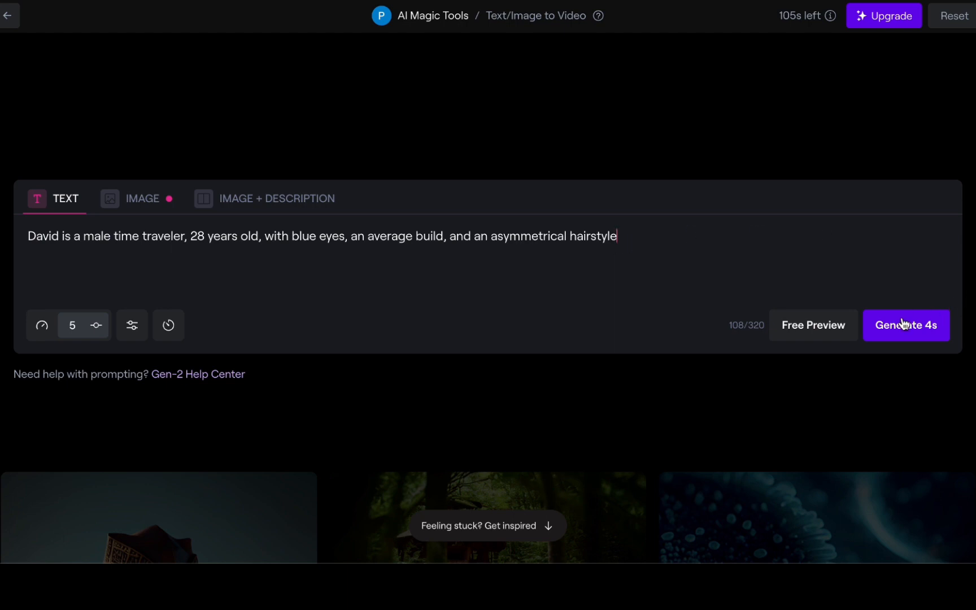
pyautogui.click(907, 325)
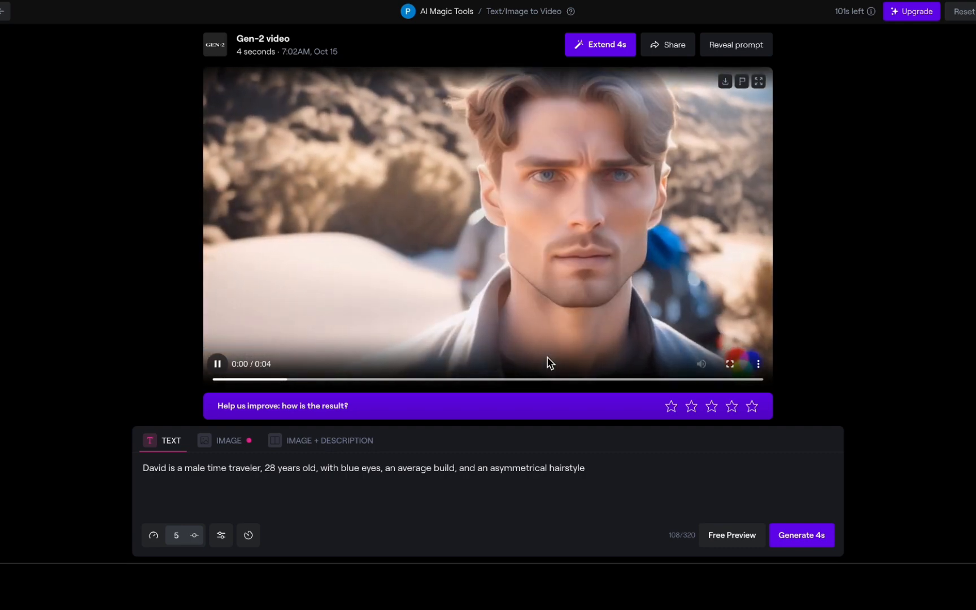
pyautogui.click(217, 364)
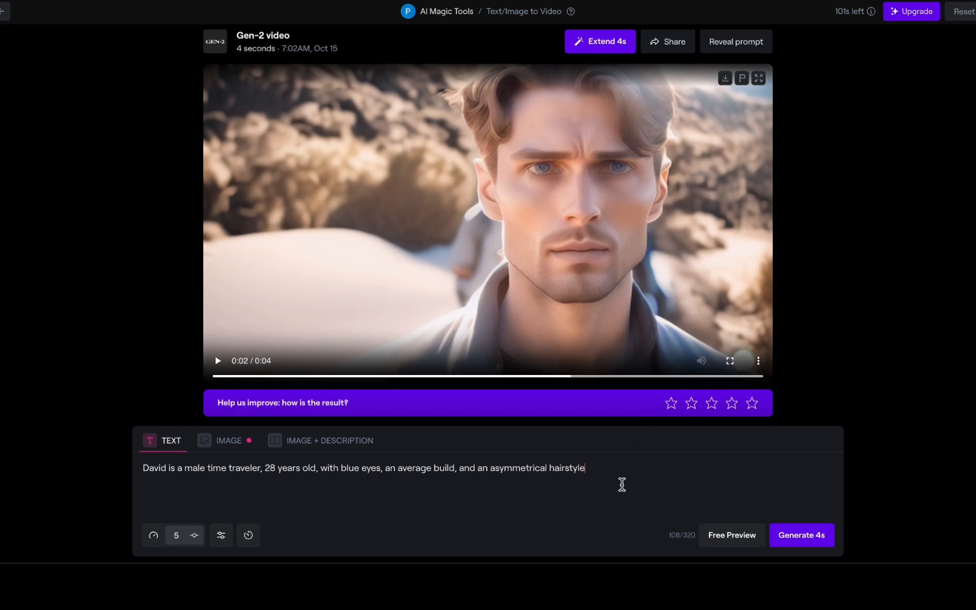
pyautogui.write(', holding a book')
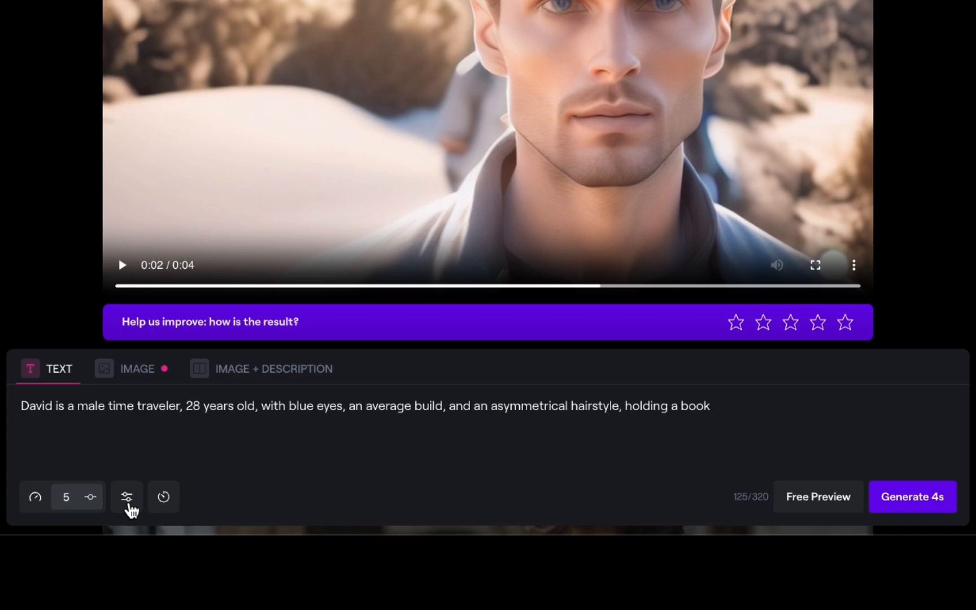
pyautogui.click(127, 496)
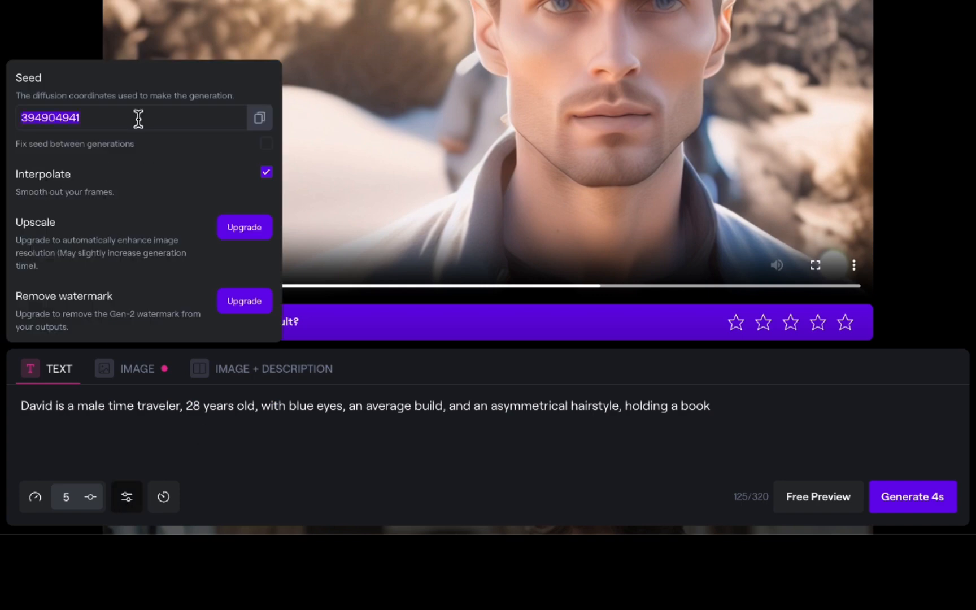
pyautogui.write('2316070634')
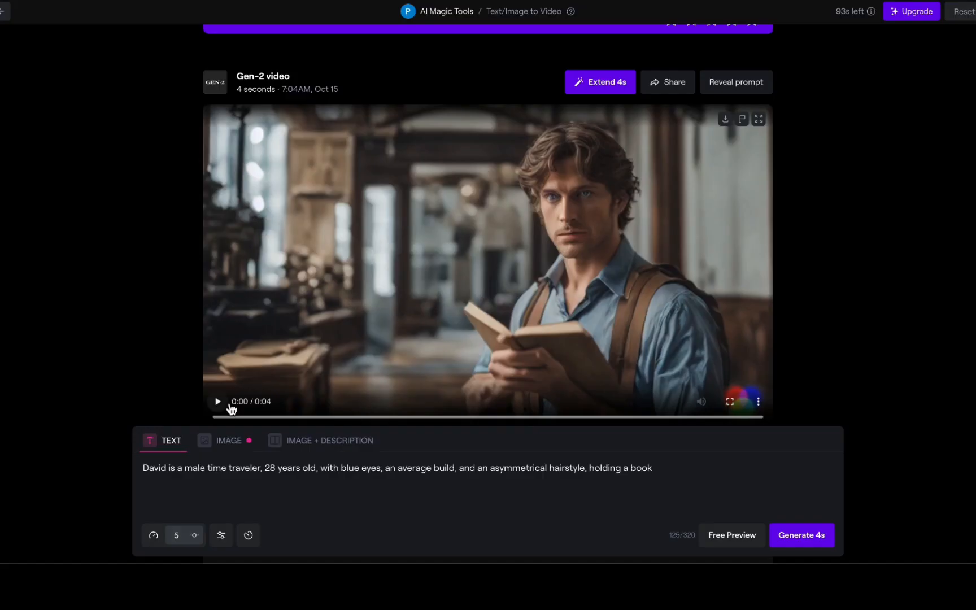
pyautogui.click(218, 402)
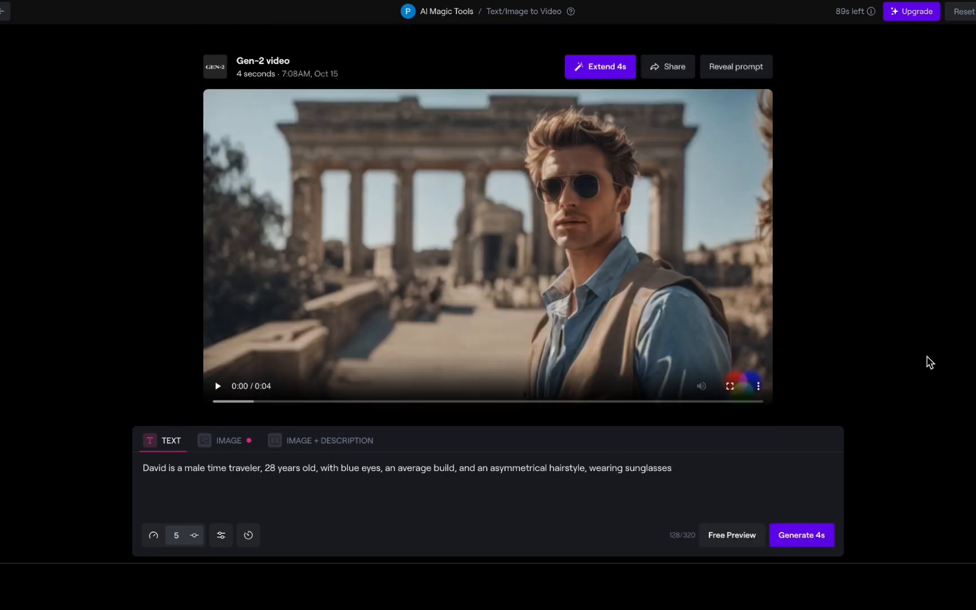
# Play the clip of David in sunglasses before ancient stone ruins
pyautogui.click(218, 386)
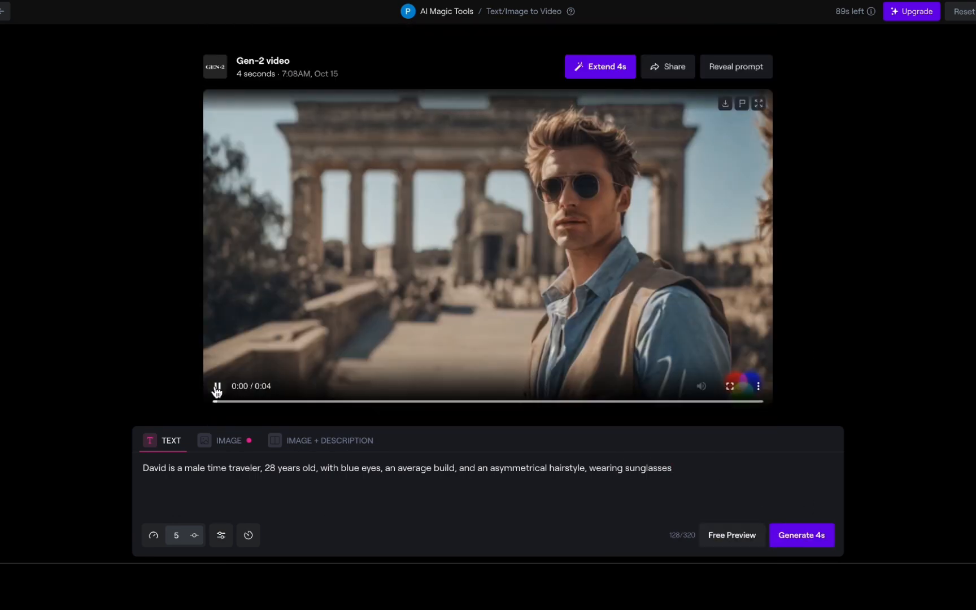
pyautogui.click(216, 386)
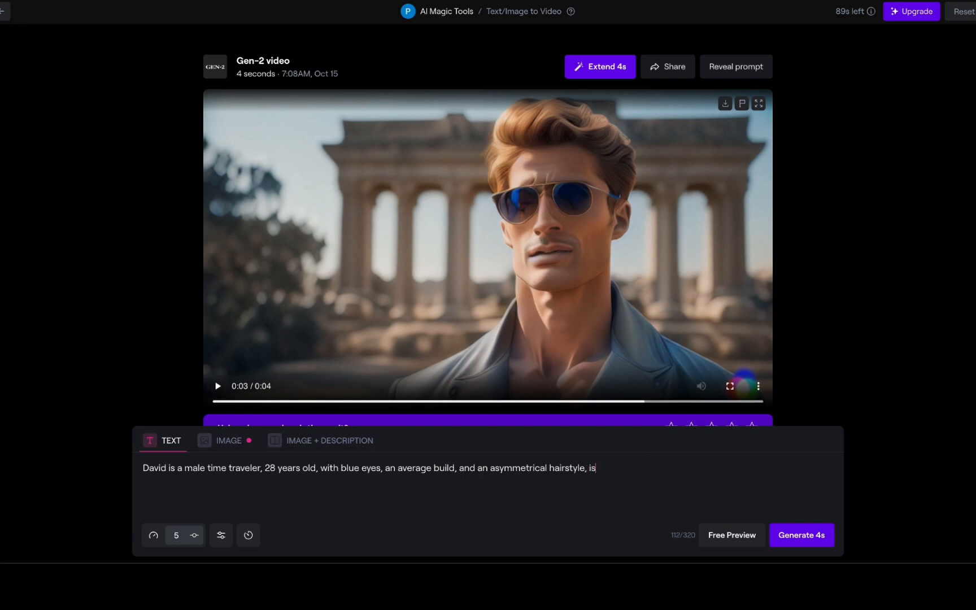
# End the prompt with 'sad', generate the clip, and play it
pyautogui.write('sad')
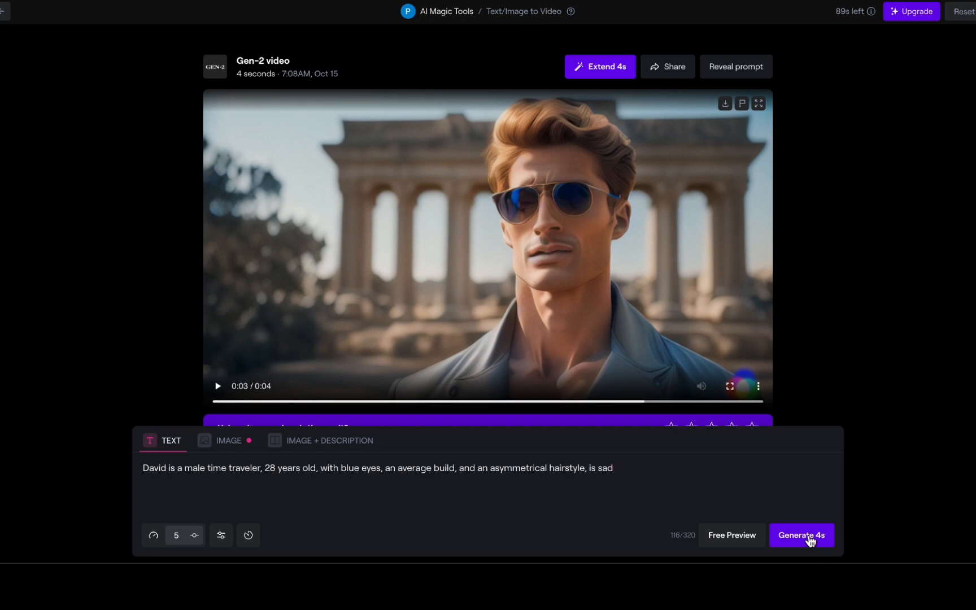
pyautogui.click(801, 535)
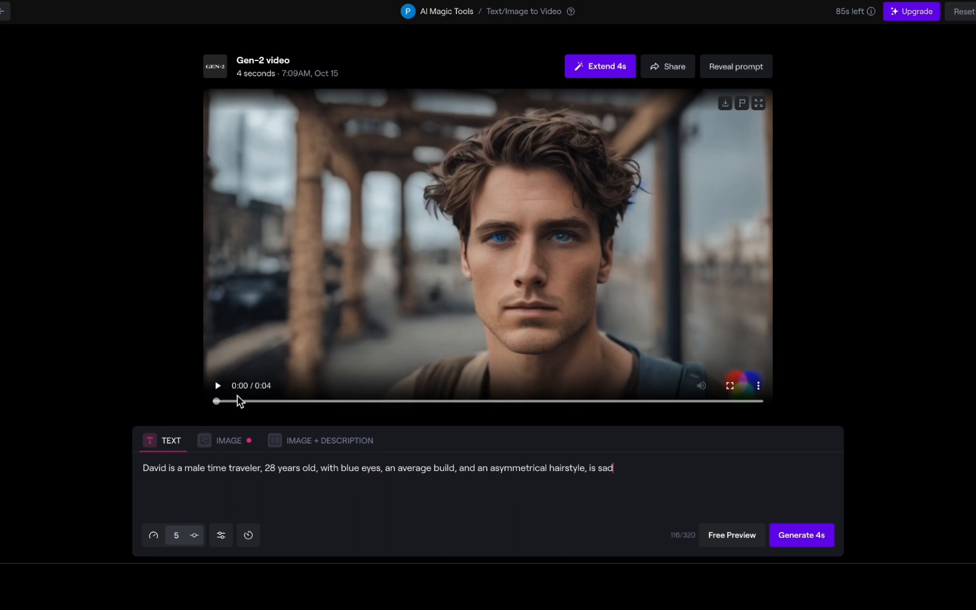
pyautogui.click(217, 386)
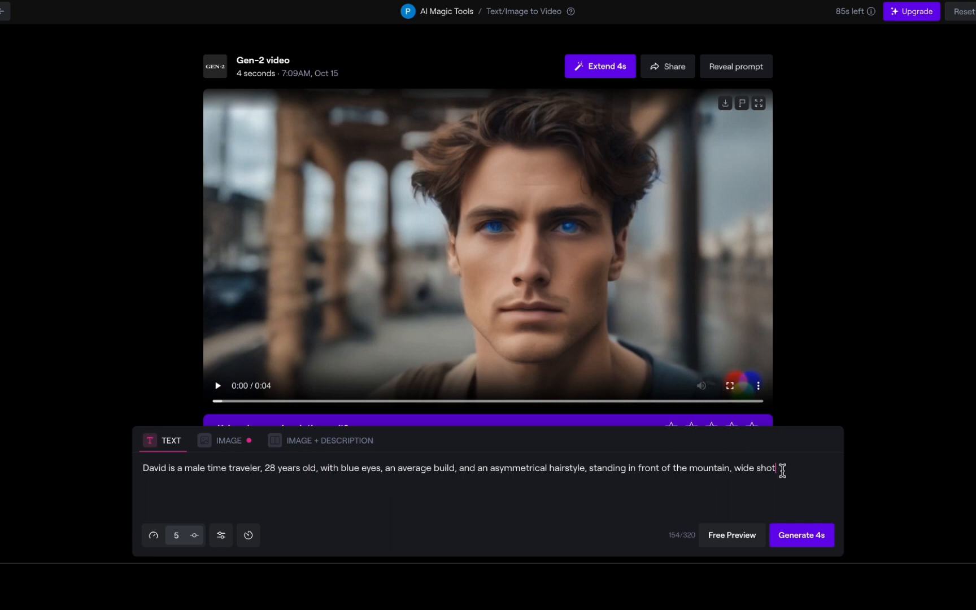
# Generate the mountain wide-shot clip, then select the mountain setting words in the prompt
pyautogui.click(801, 535)
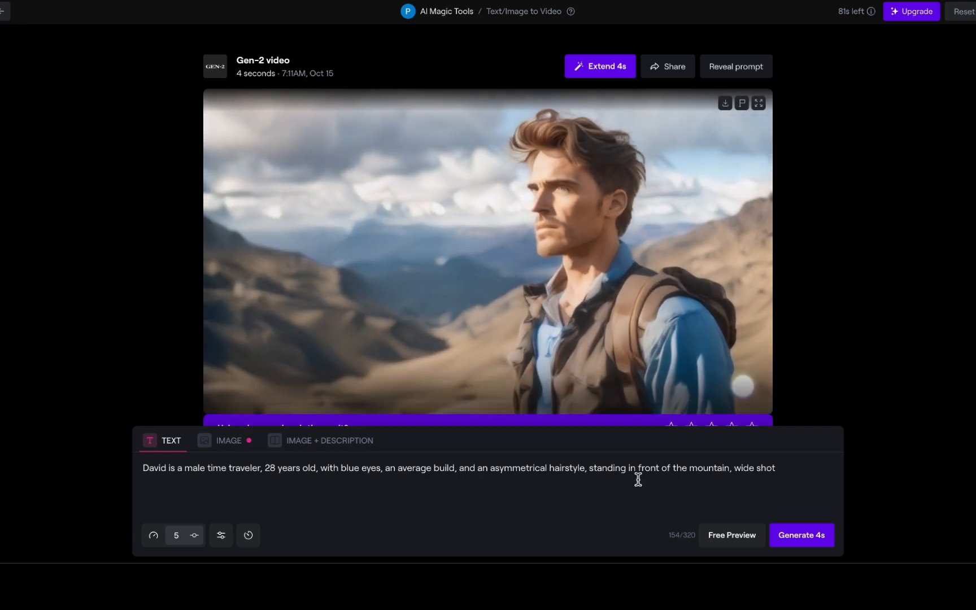
pyautogui.moveTo(671, 468); pyautogui.dragTo(775, 467)
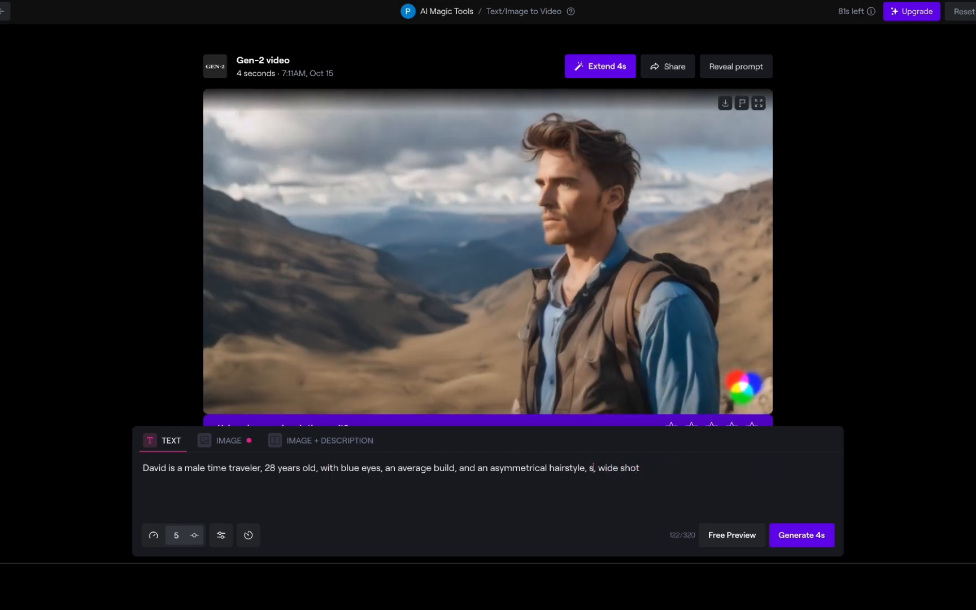
# Enter 'standing in a forest and a meadow filled with wildflowers,' then generate and pause the clip
pyautogui.write('standing in a forest and a meadow filled with wildflowers,')
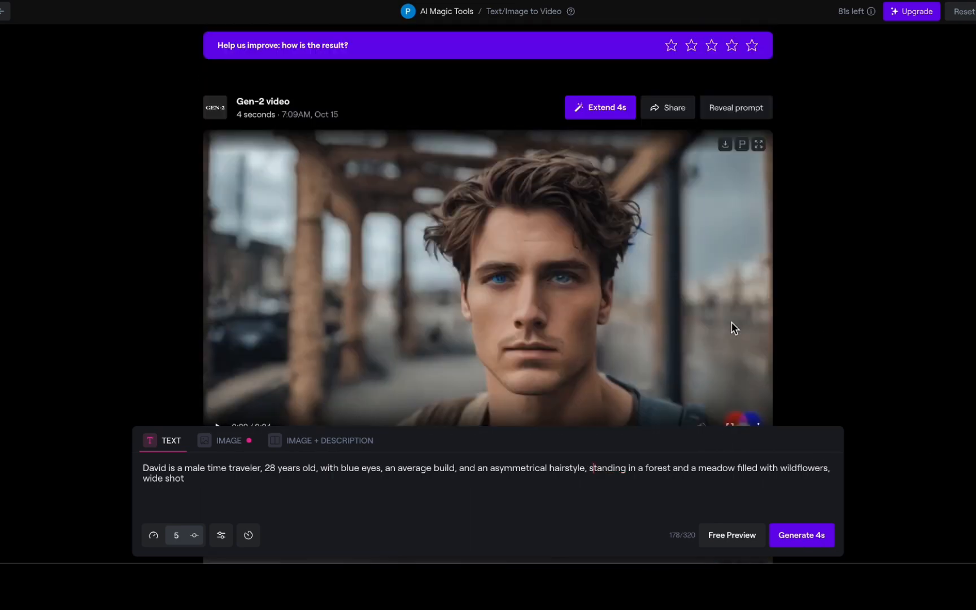
pyautogui.click(802, 535)
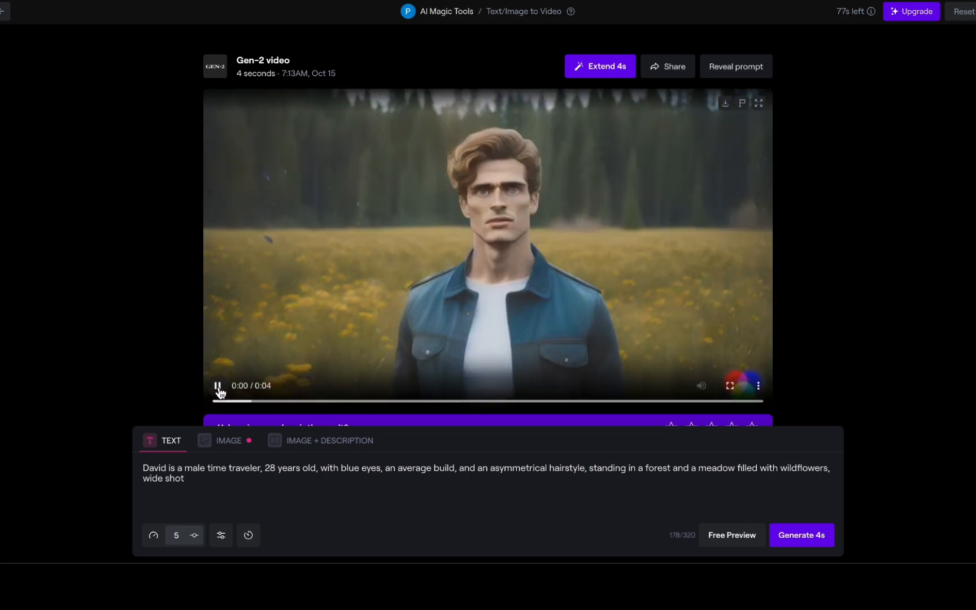
pyautogui.click(216, 386)
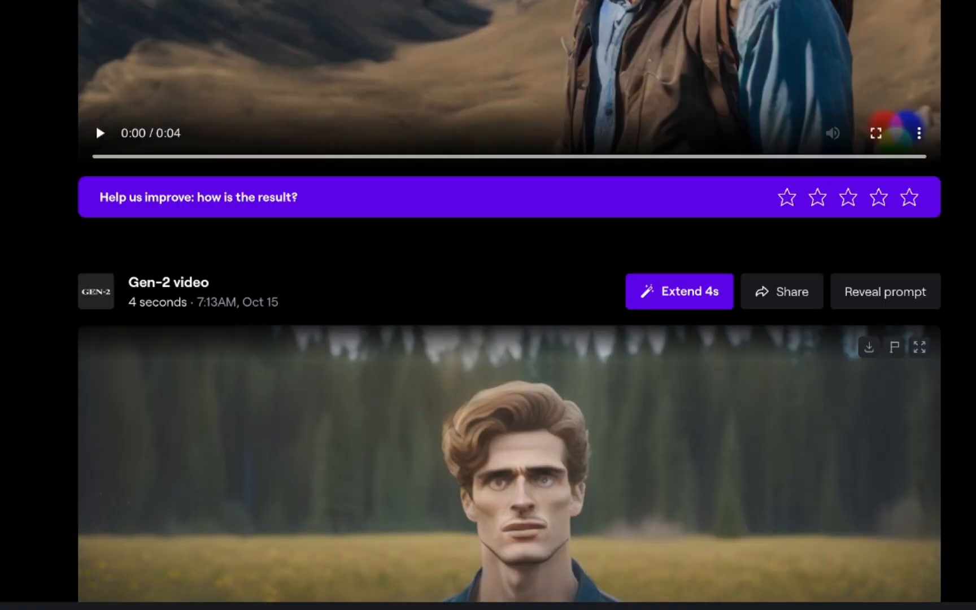
pyautogui.scroll(-3)
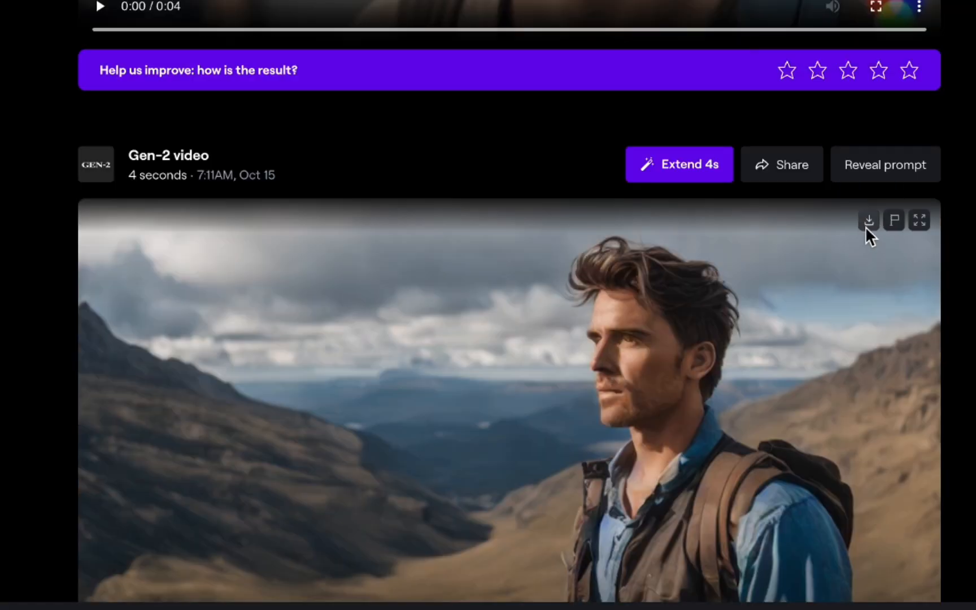
pyautogui.moveTo(870, 219)
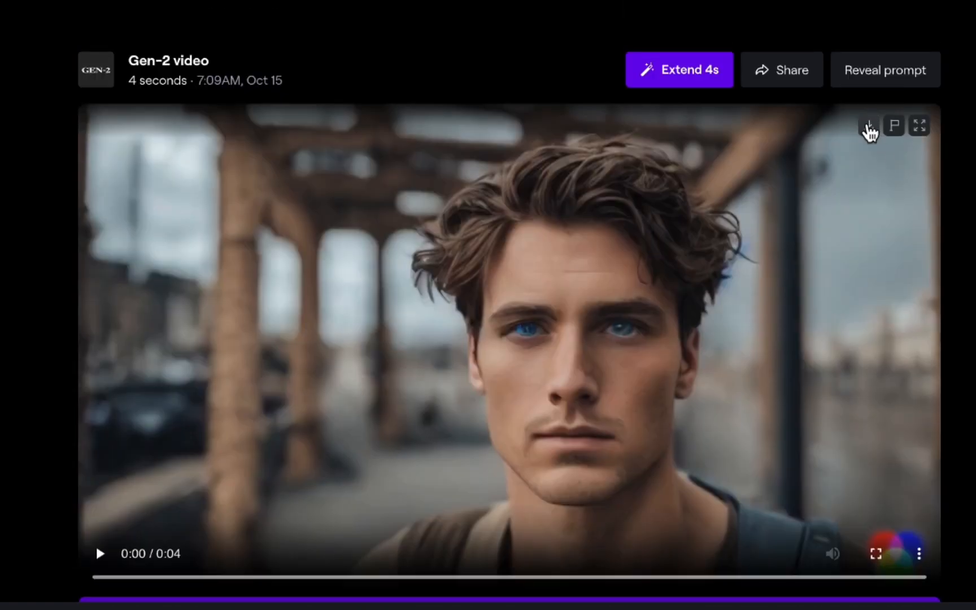
pyautogui.scroll(-3)
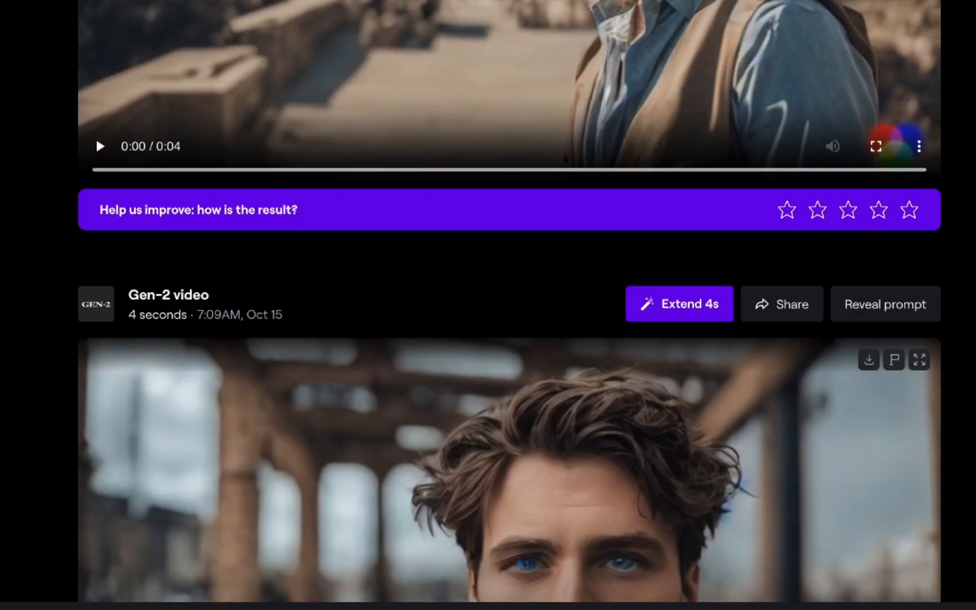